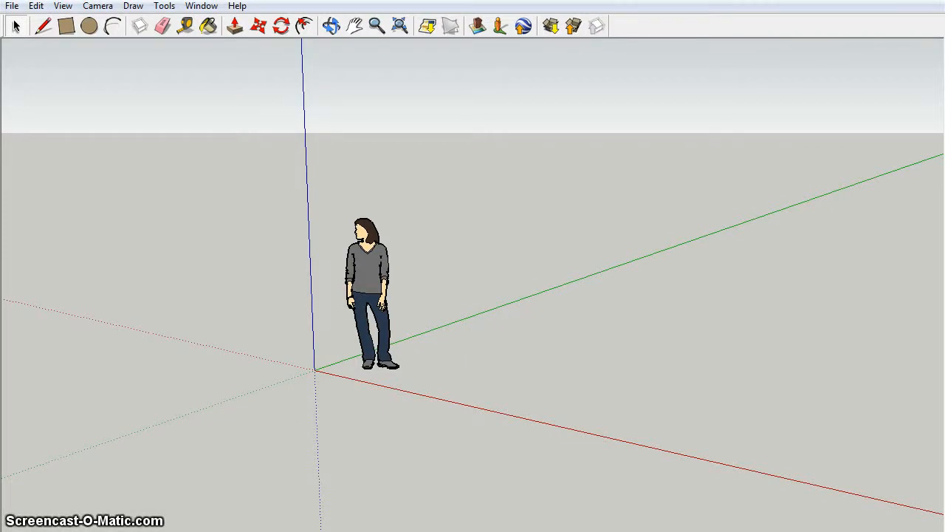
- Delete the default person figure and hide the drawing axes, leaving an empty scene
right_click(372, 277)
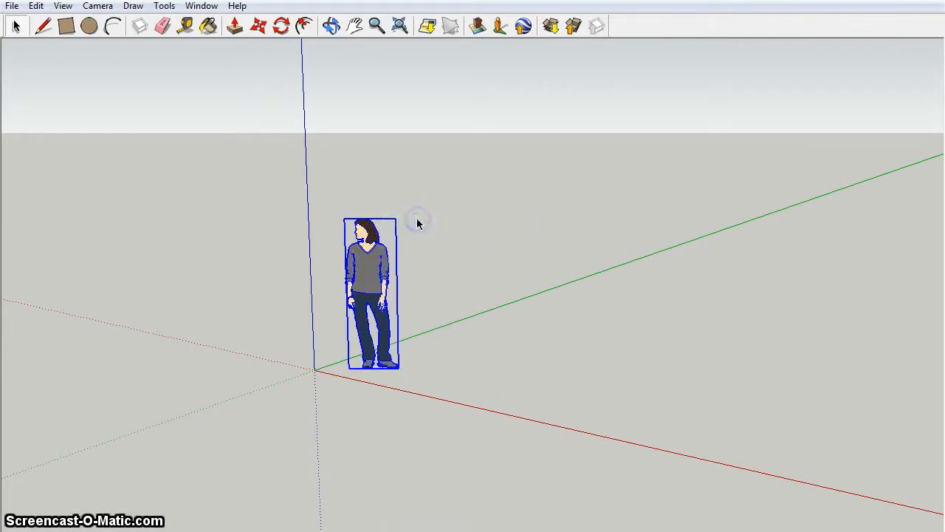
right_click(366, 293)
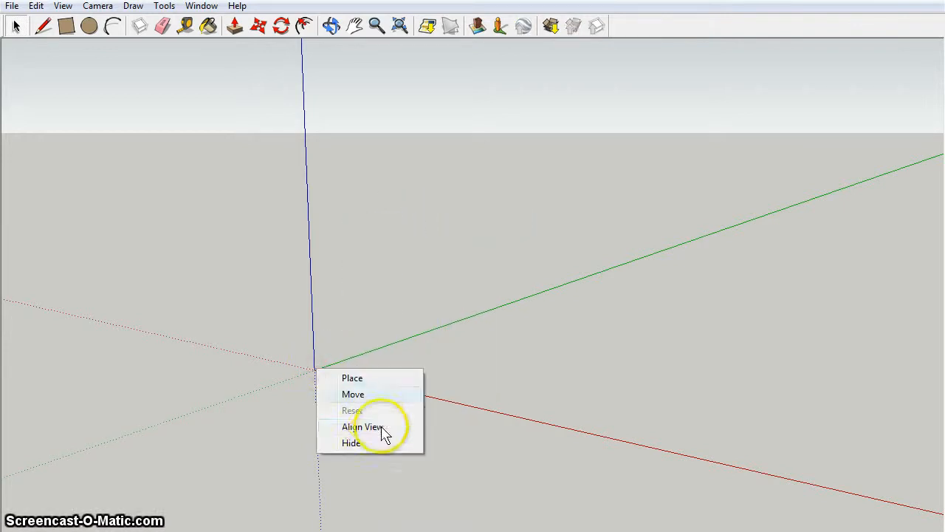
click(358, 426)
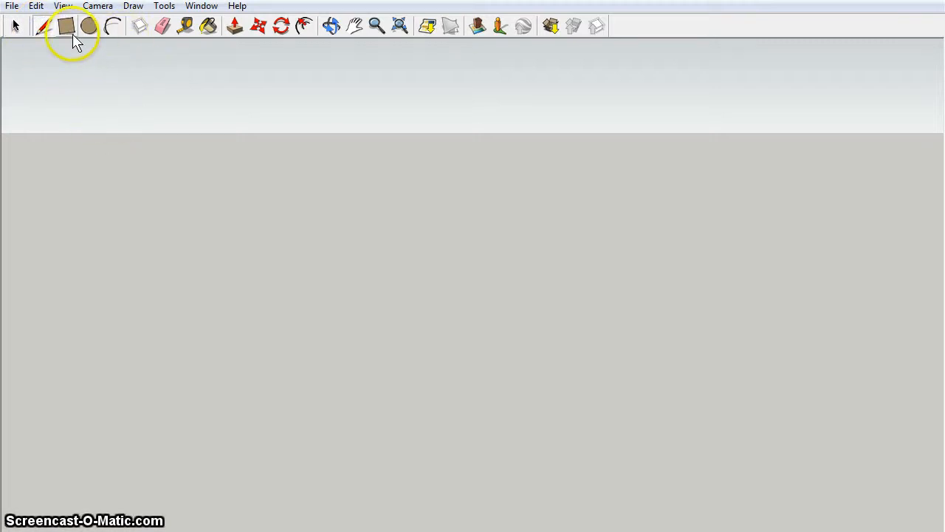
- Draw a closed upright rectangle with the Line tool and check it by orbiting
click(68, 27)
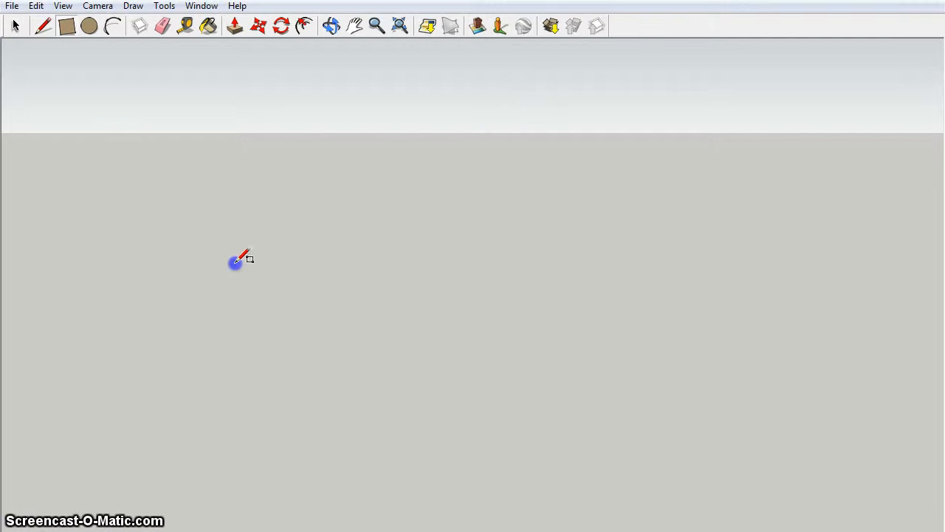
drag(236, 260, 87, 332)
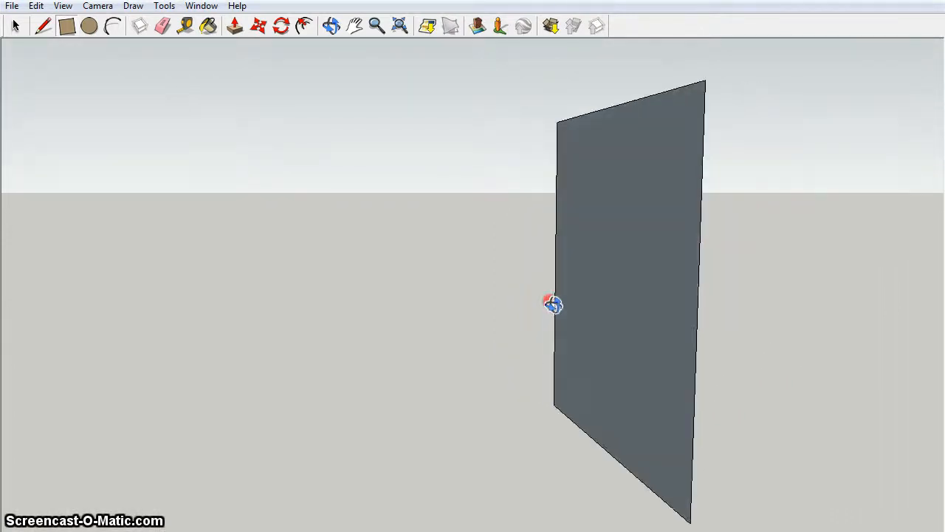
drag(554, 305, 570, 319)
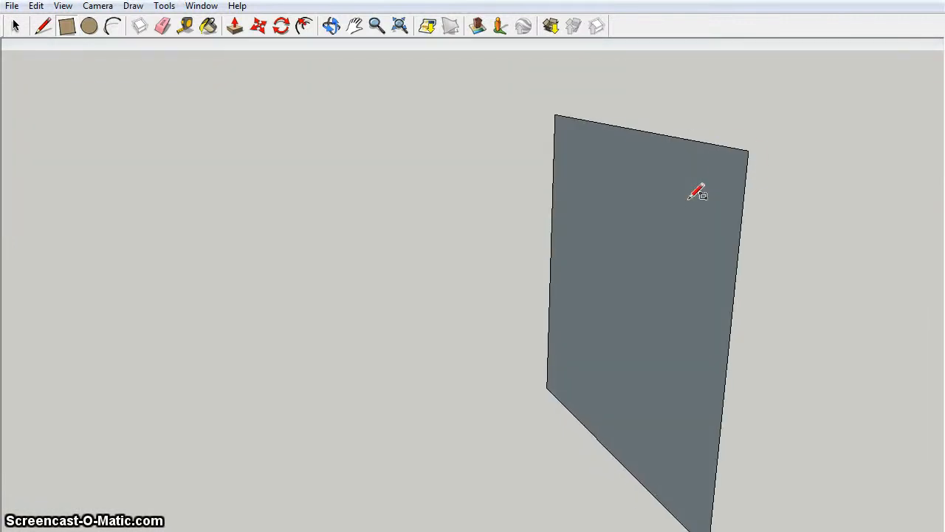
mouse_move(746, 169)
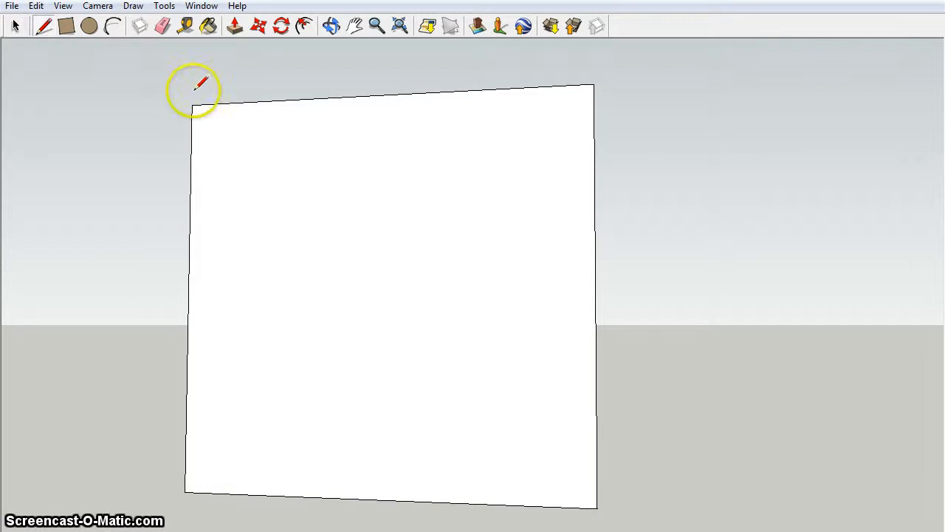
mouse_move(243, 115)
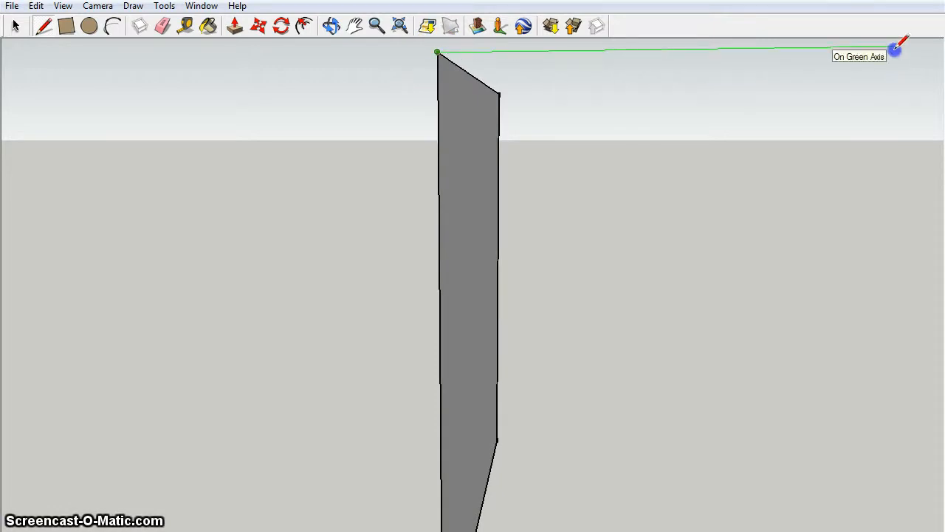
- Draw edges from the wall's top corners along the green axis to close a horizontal face
click(895, 53)
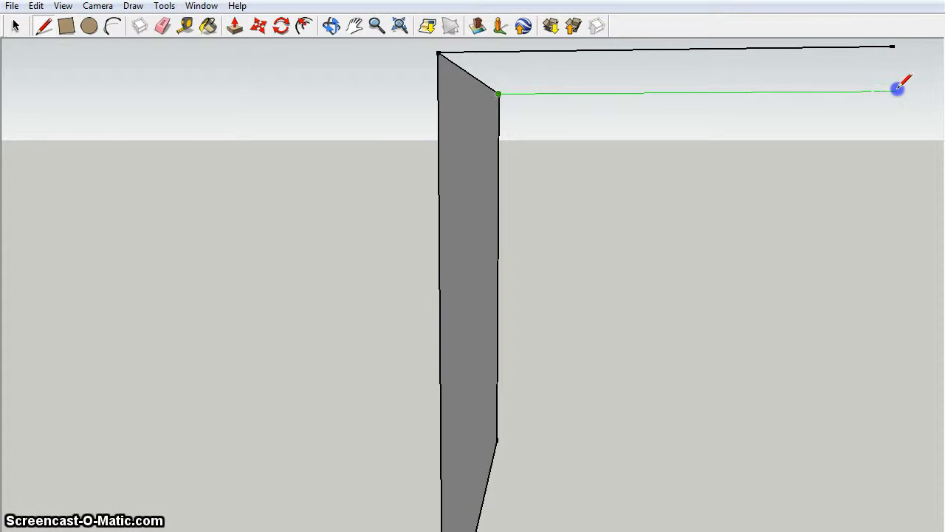
mouse_move(895, 92)
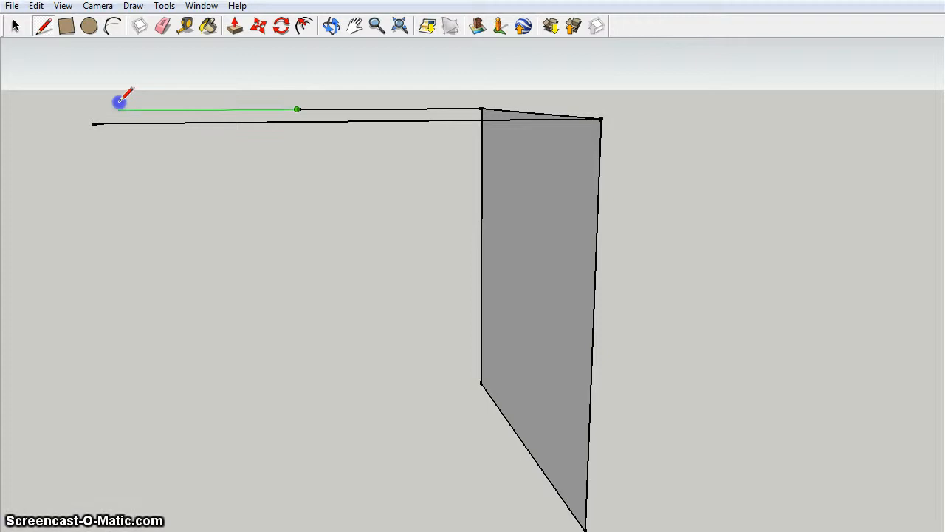
mouse_move(102, 104)
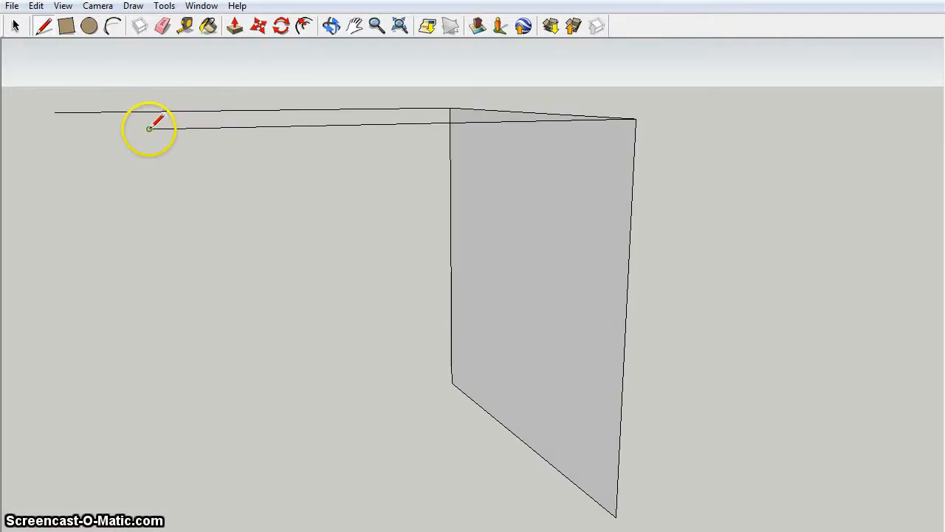
mouse_move(54, 115)
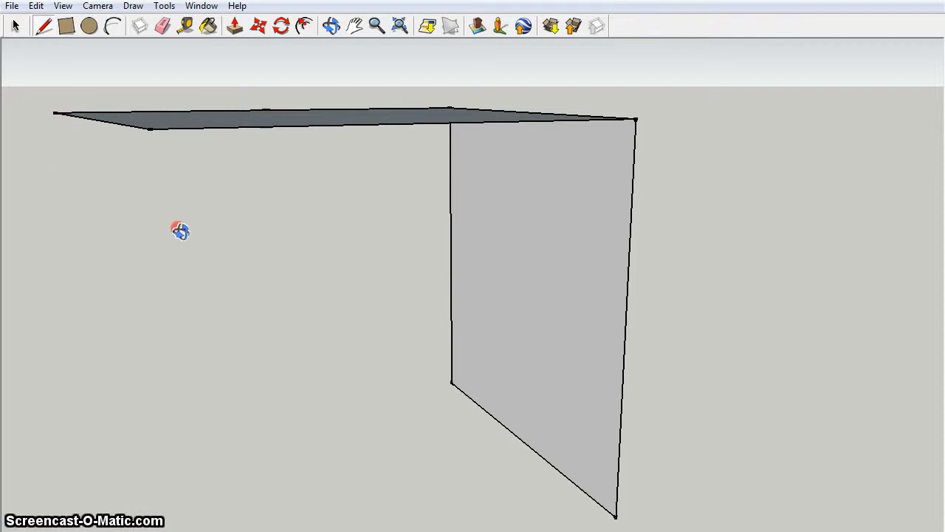
drag(181, 230, 153, 169)
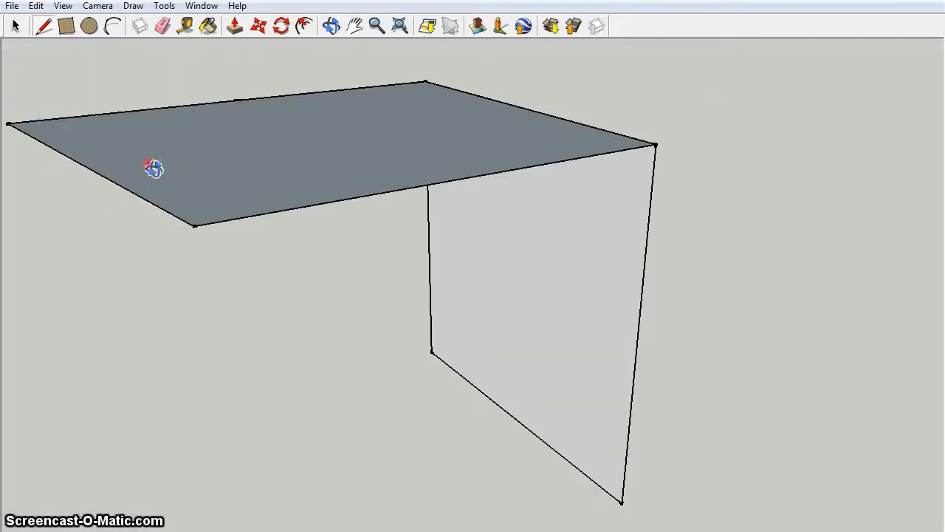
drag(154, 169, 121, 286)
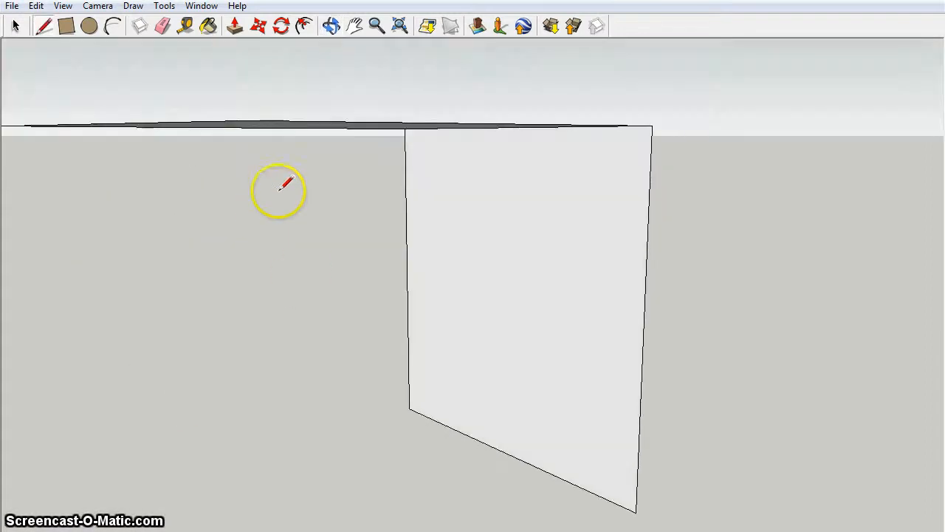
mouse_move(287, 151)
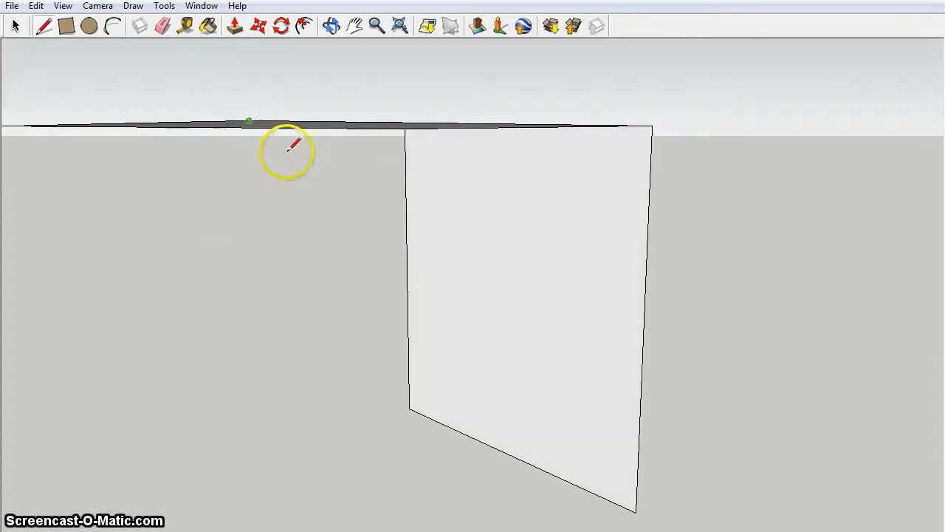
mouse_move(254, 126)
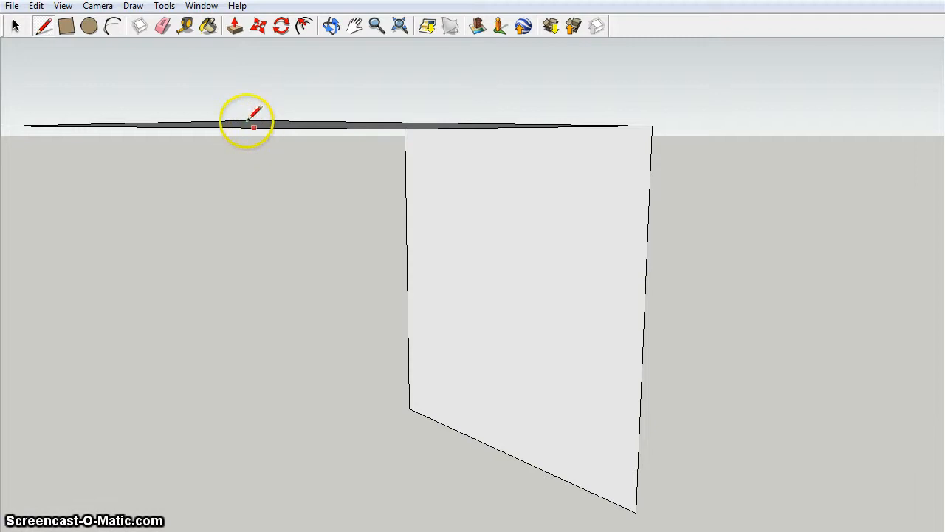
mouse_move(249, 121)
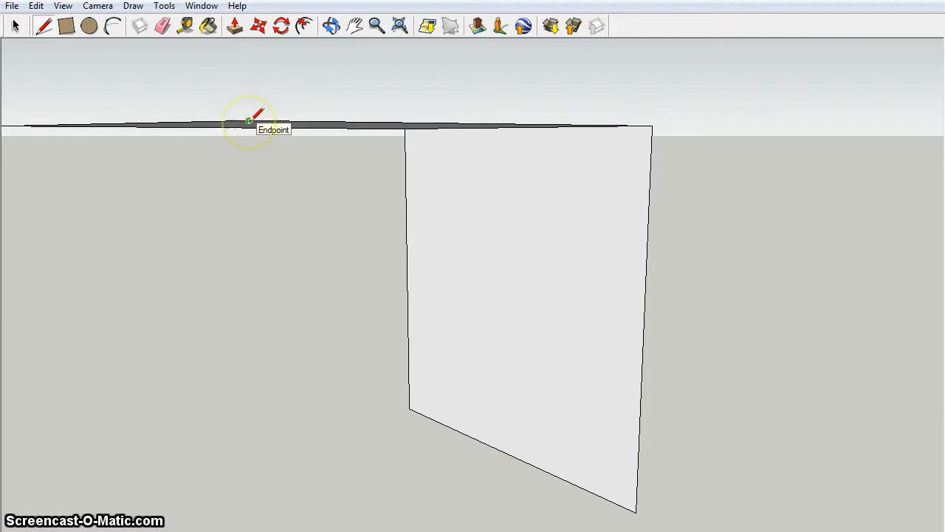
click(248, 121)
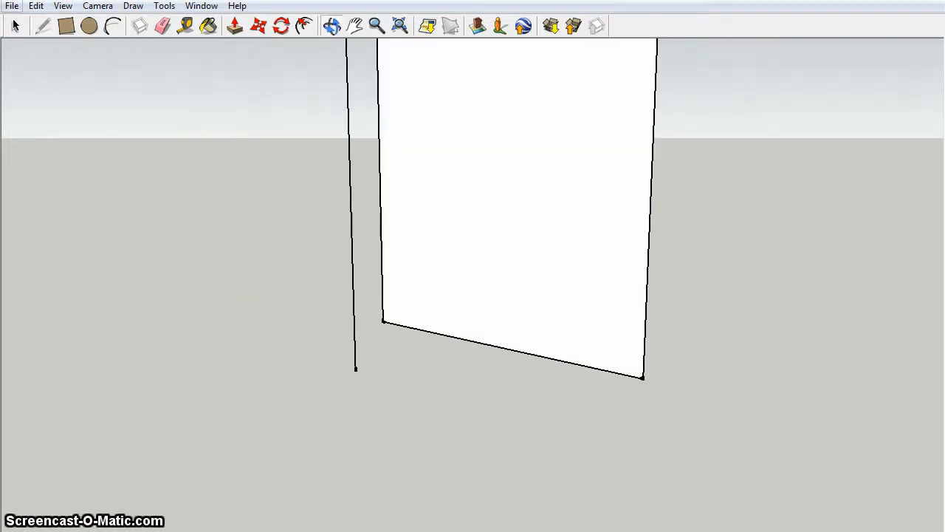
- Start a new model via File > New without saving, then hide the axes again
click(8, 6)
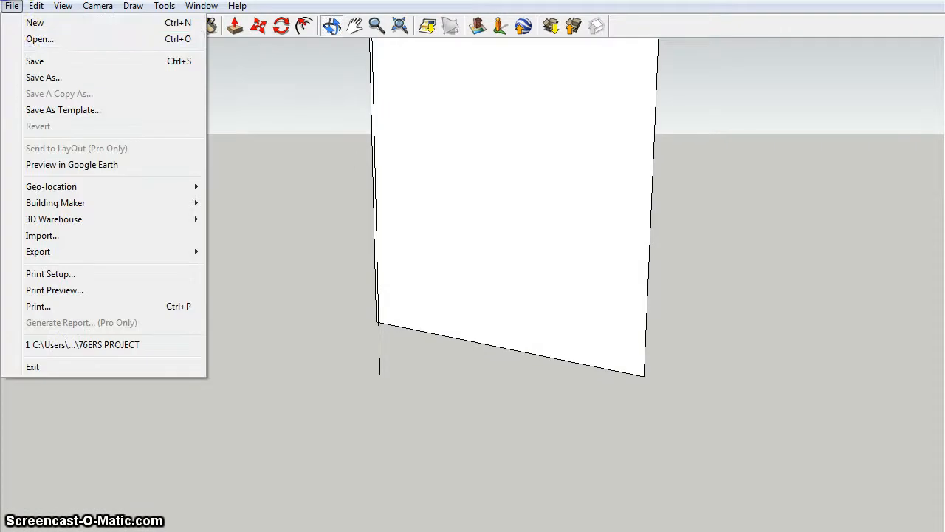
mouse_move(67, 133)
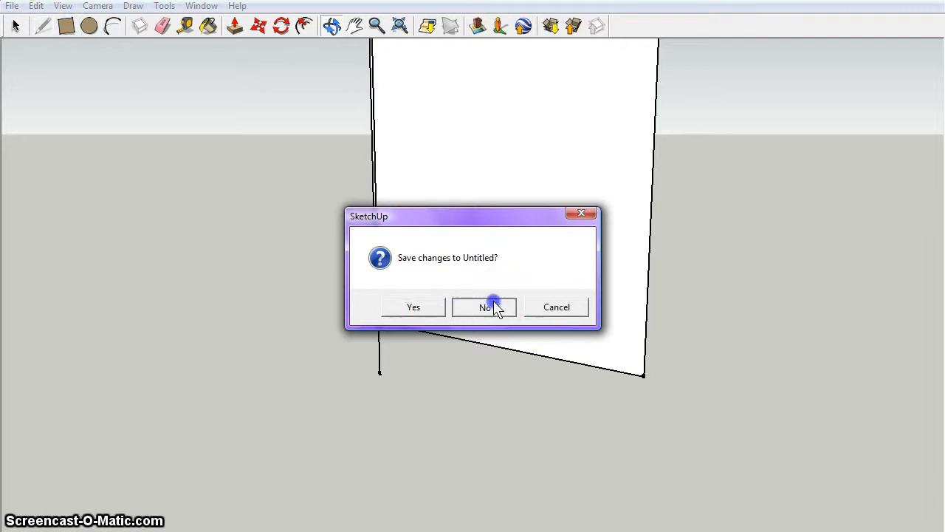
click(485, 308)
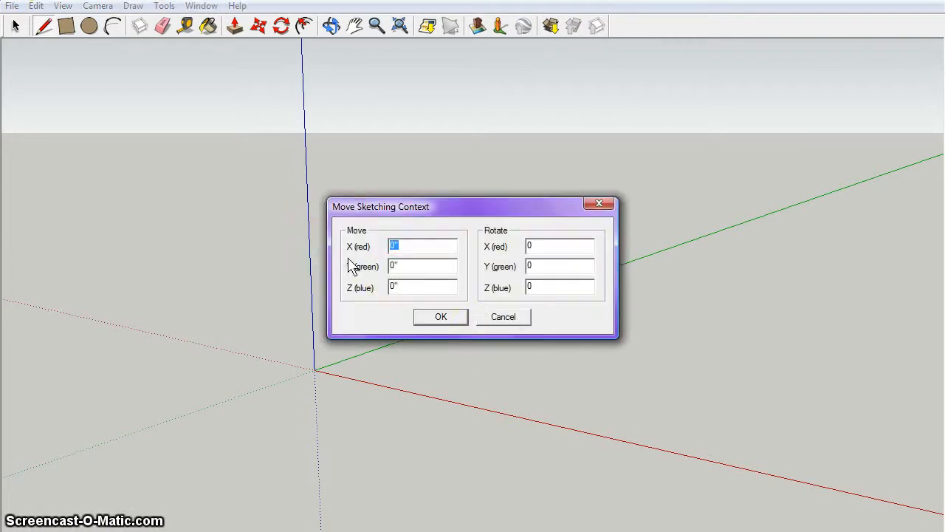
right_click(314, 372)
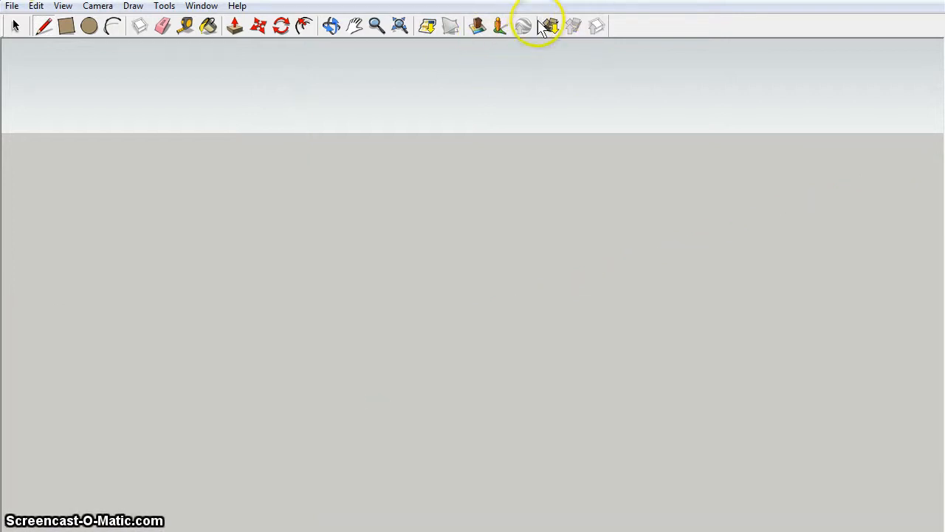
- Search the 3D Warehouse for 'minecraft' and scroll through the model results
click(552, 24)
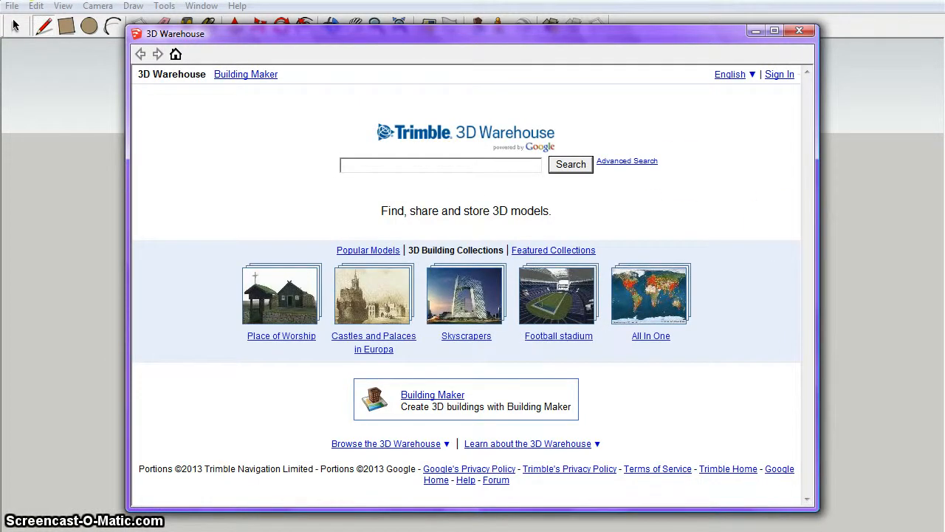
text(minecraft)
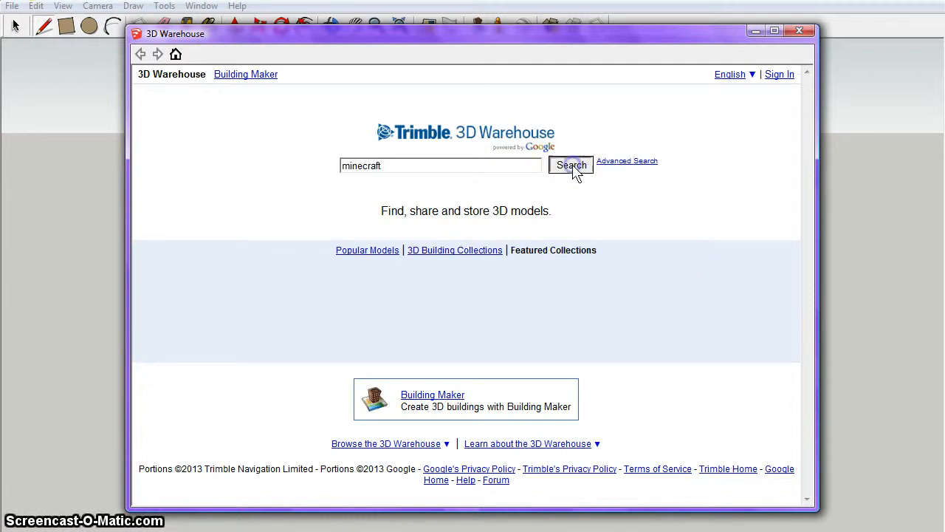
click(570, 165)
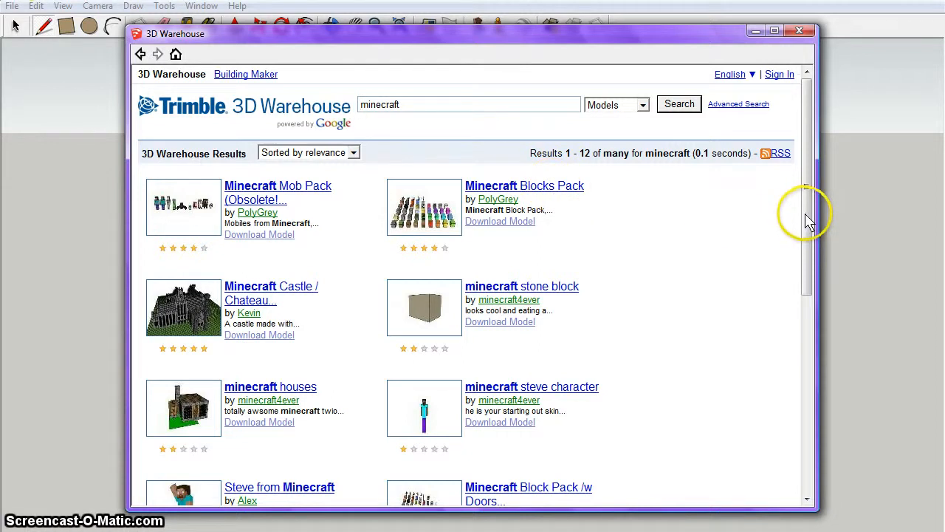
scroll(down, 3)
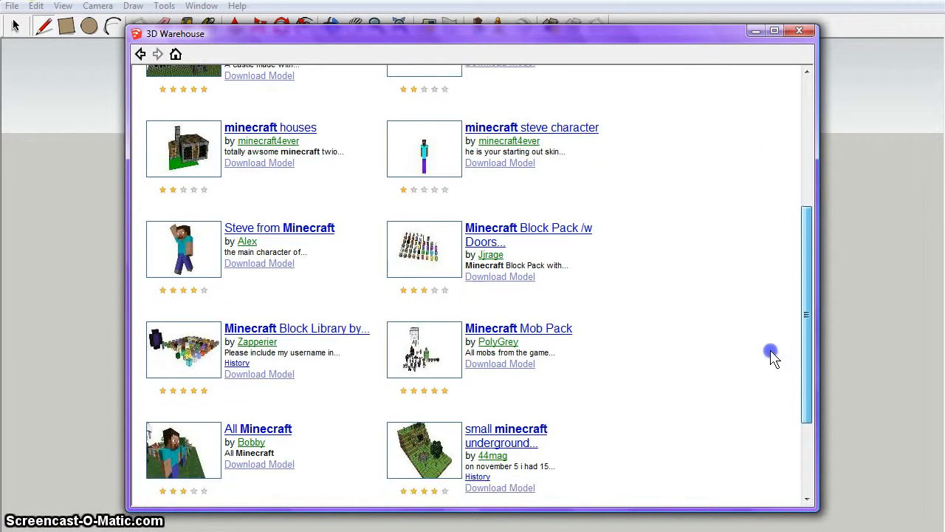
scroll(down, 3)
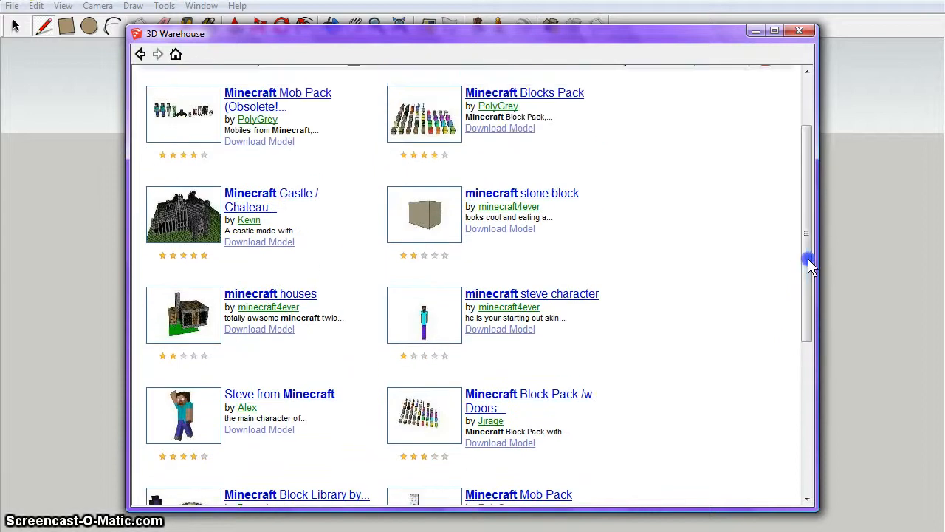
mouse_move(307, 399)
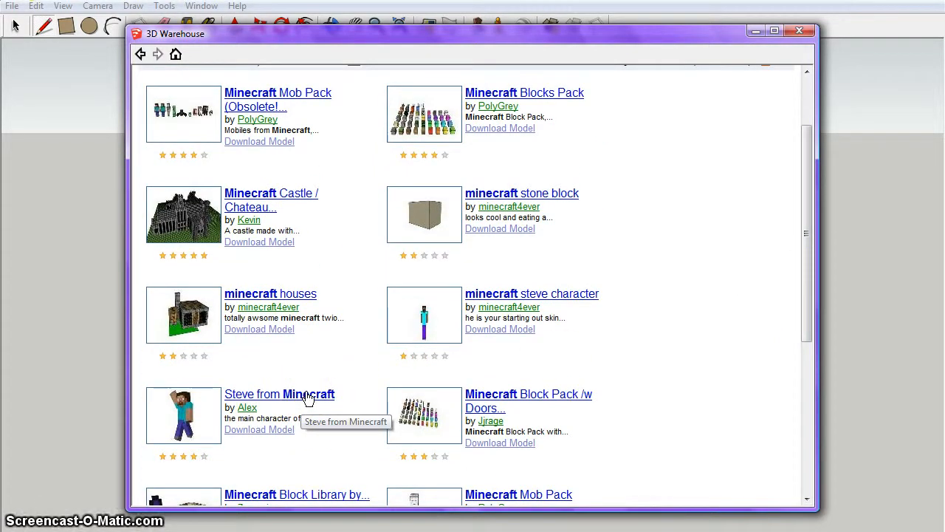
- Download the 'Steve from Minecraft' model and load it directly into the current scene
click(279, 393)
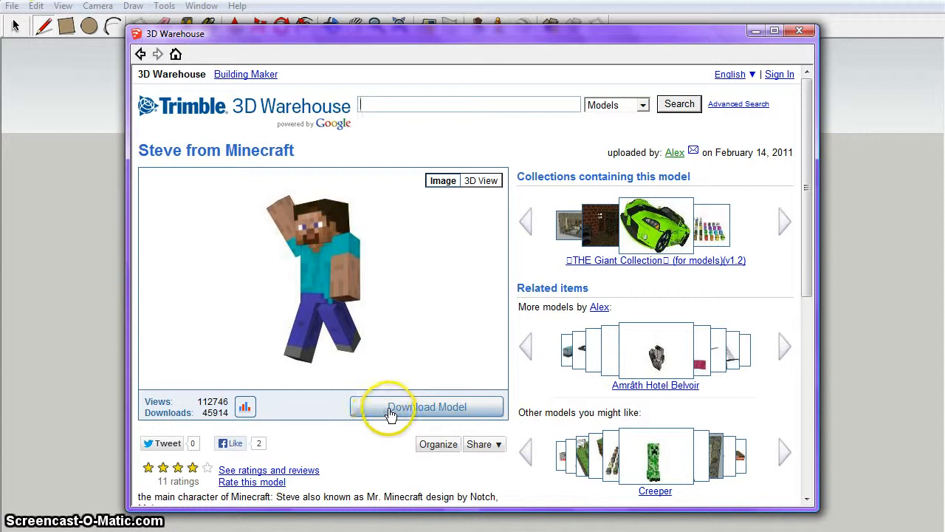
click(427, 406)
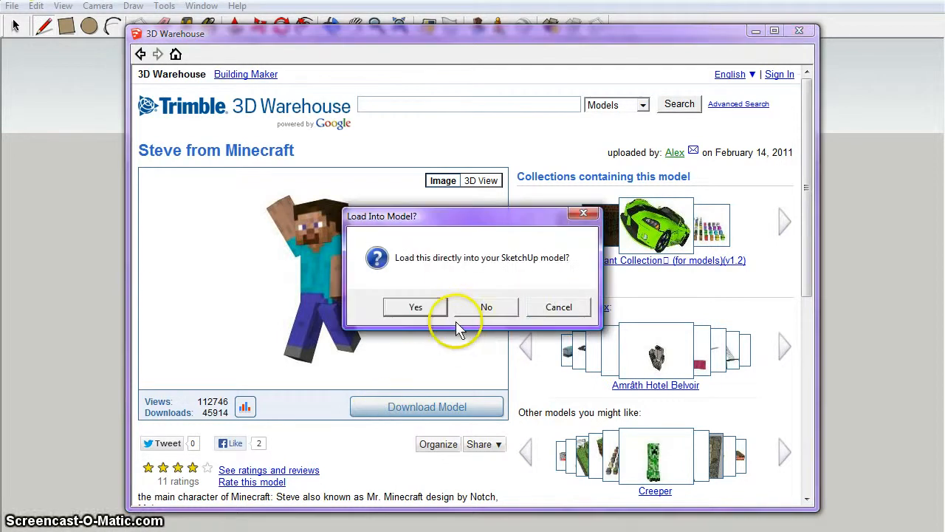
click(416, 306)
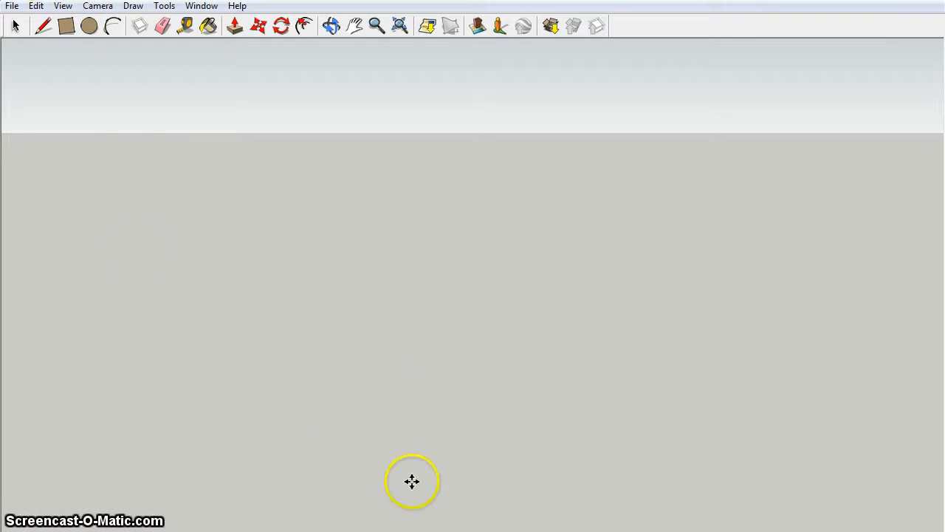
mouse_move(554, 35)
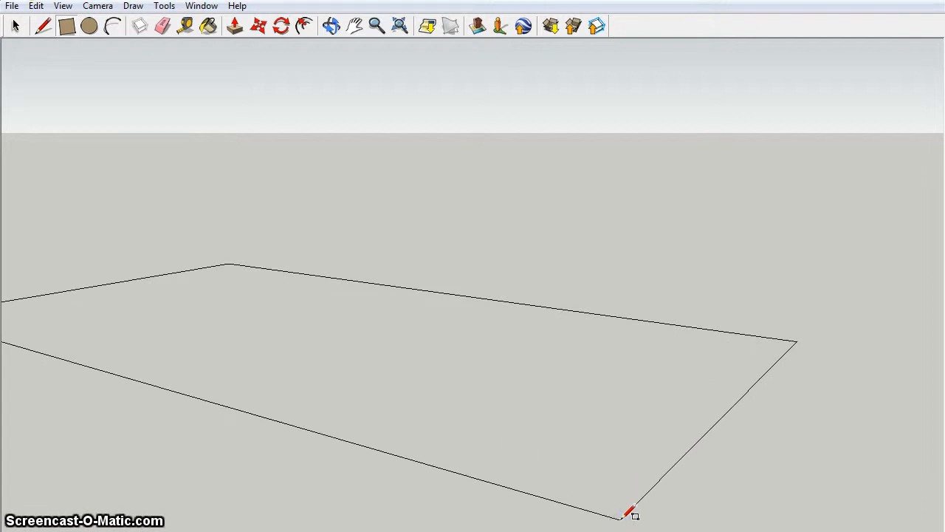
- Set the large ground rectangle's opposite corner and orbit to inspect it from below
click(628, 520)
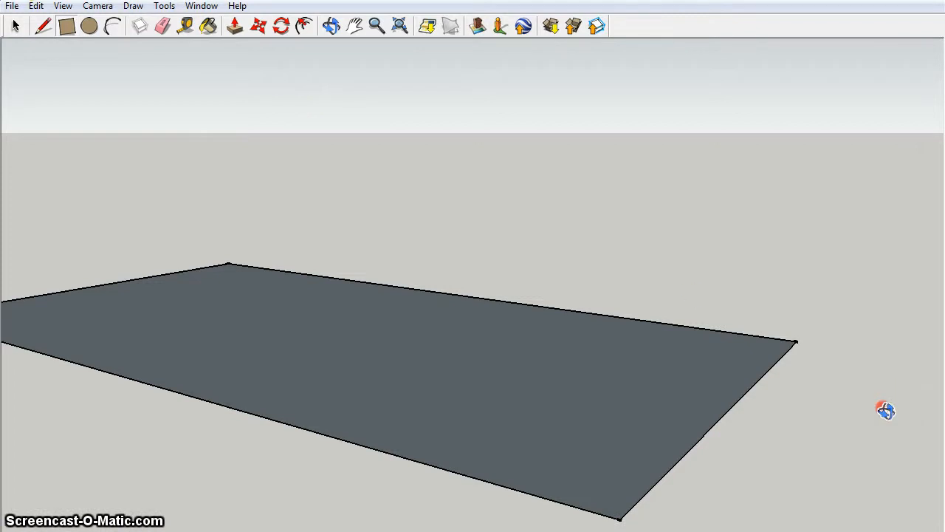
drag(887, 410, 513, 241)
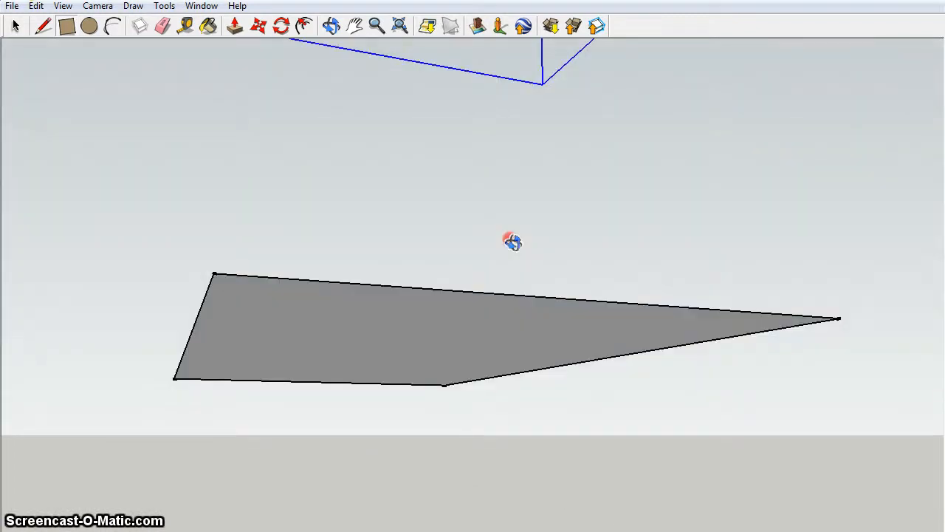
drag(513, 242, 524, 251)
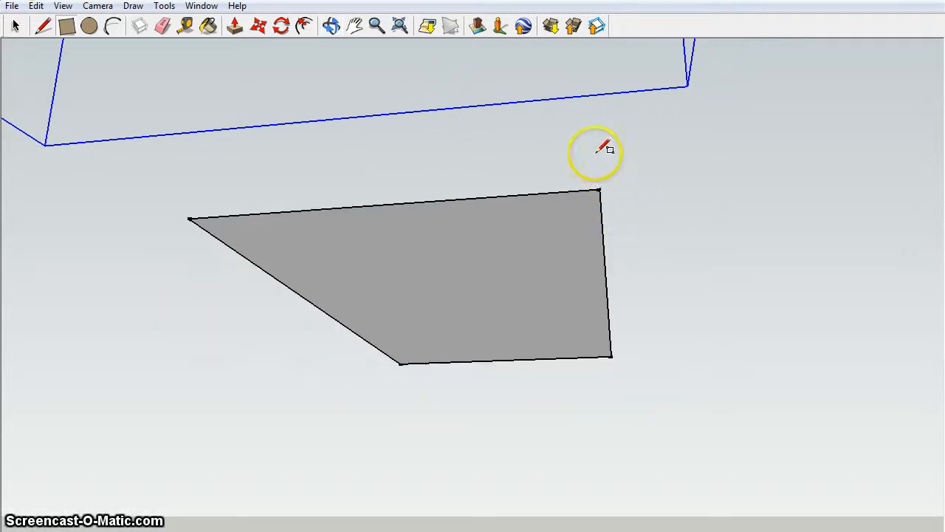
mouse_move(573, 65)
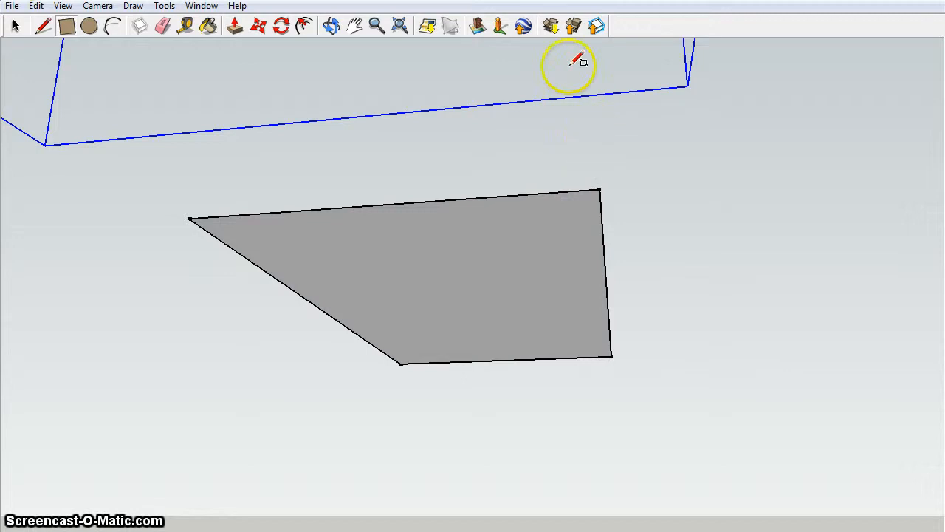
mouse_move(304, 185)
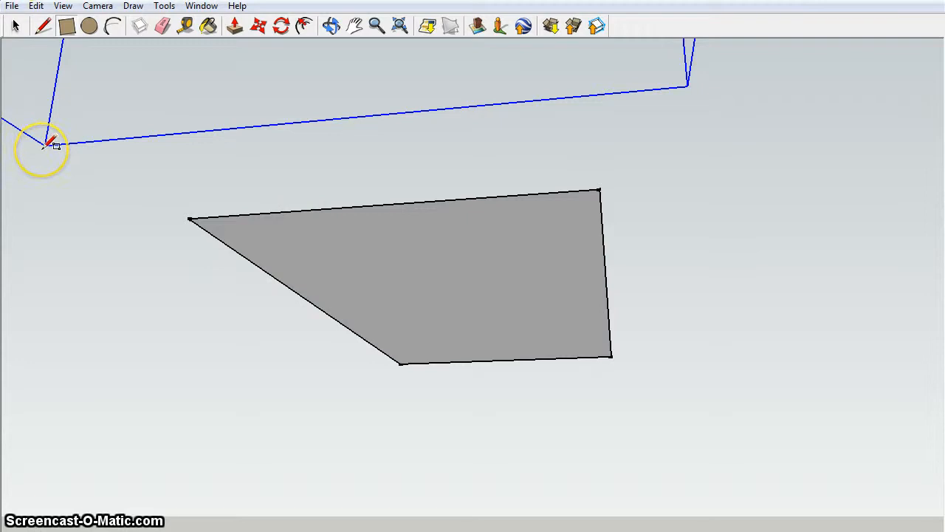
mouse_move(116, 134)
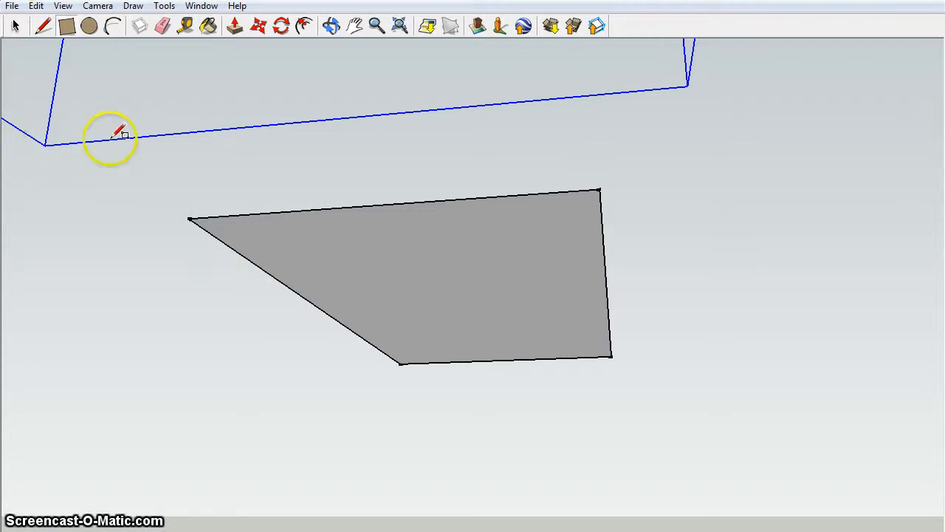
mouse_move(493, 117)
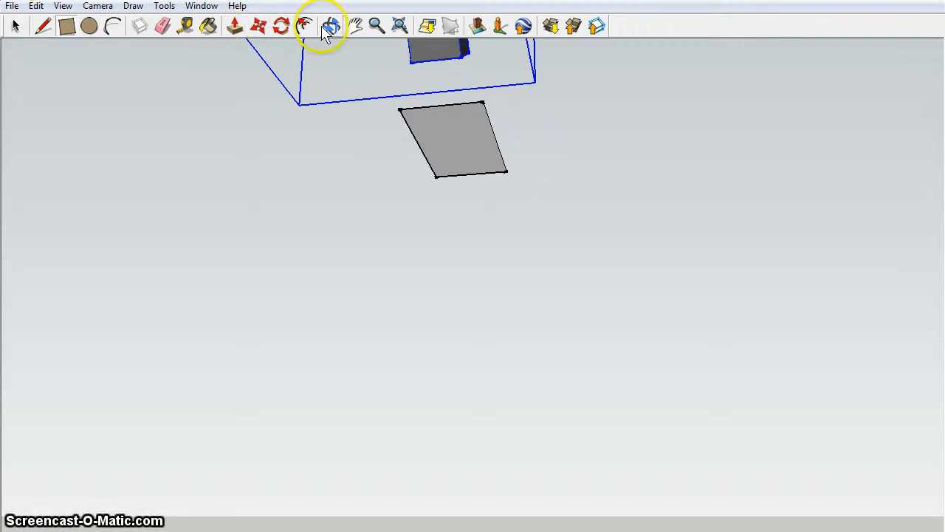
- Pan the view upward until the imported Steve model appears above the ground rectangle
click(328, 25)
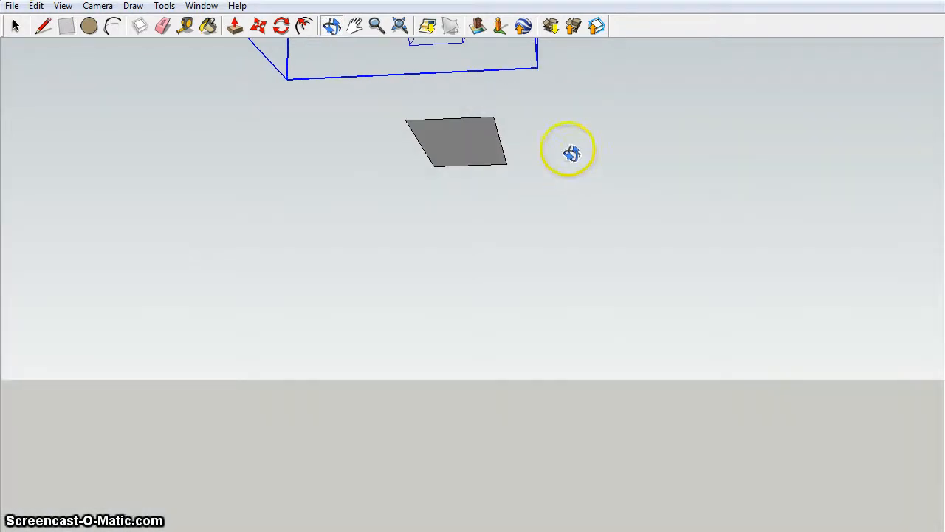
click(349, 23)
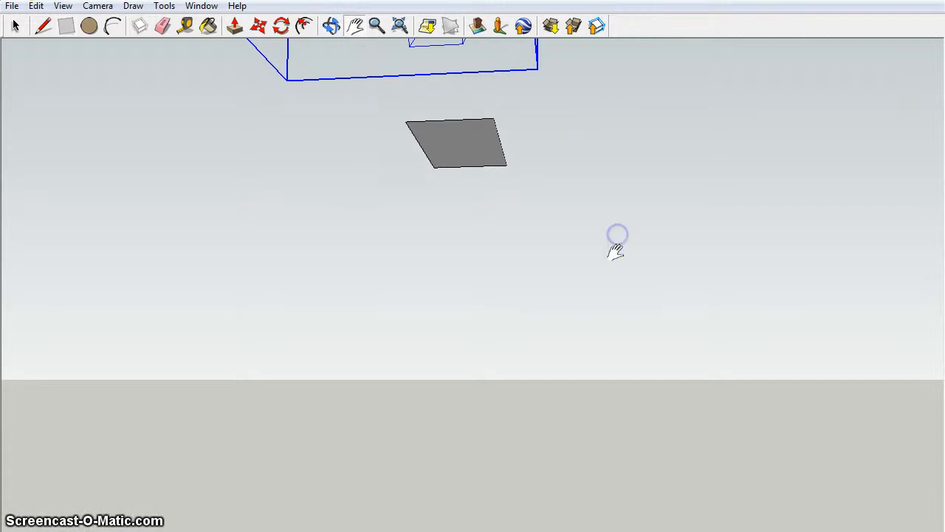
drag(618, 236, 626, 163)
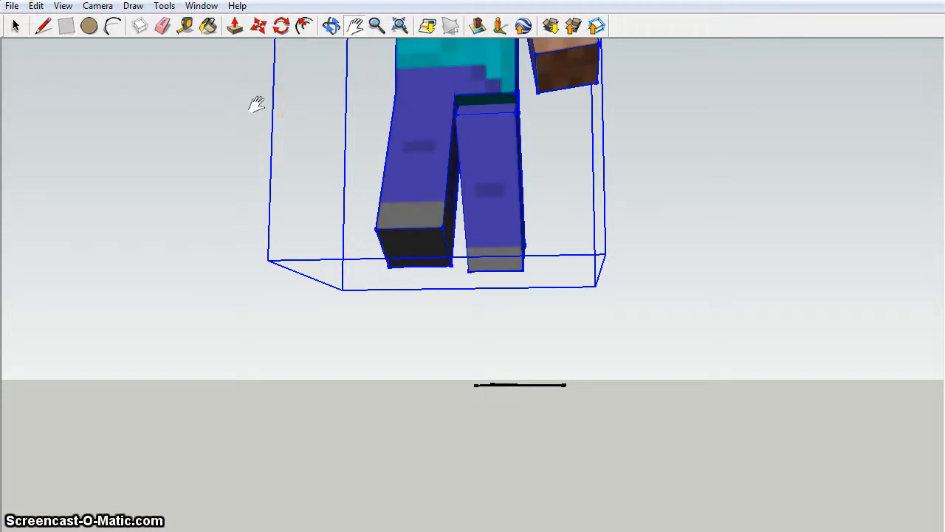
mouse_move(14, 22)
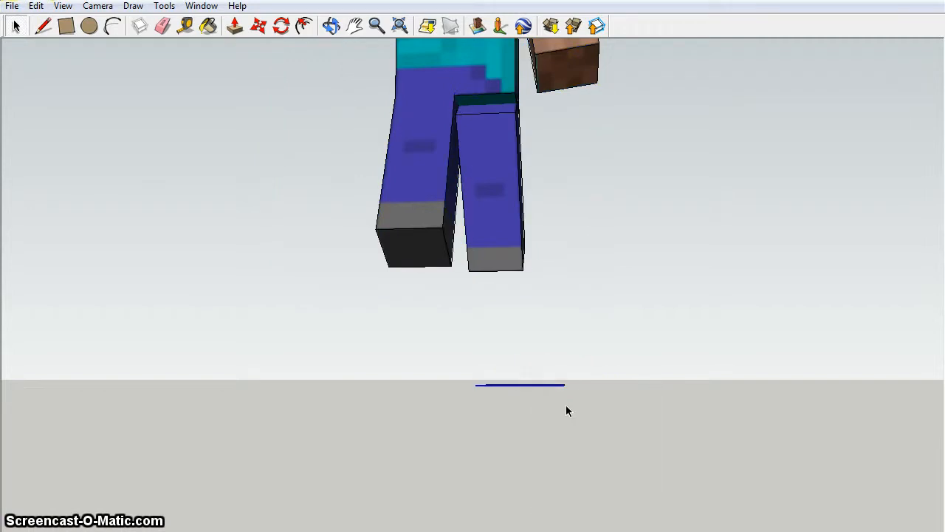
- Erase the flat ground rectangle beneath Steve via its context menu
right_click(508, 384)
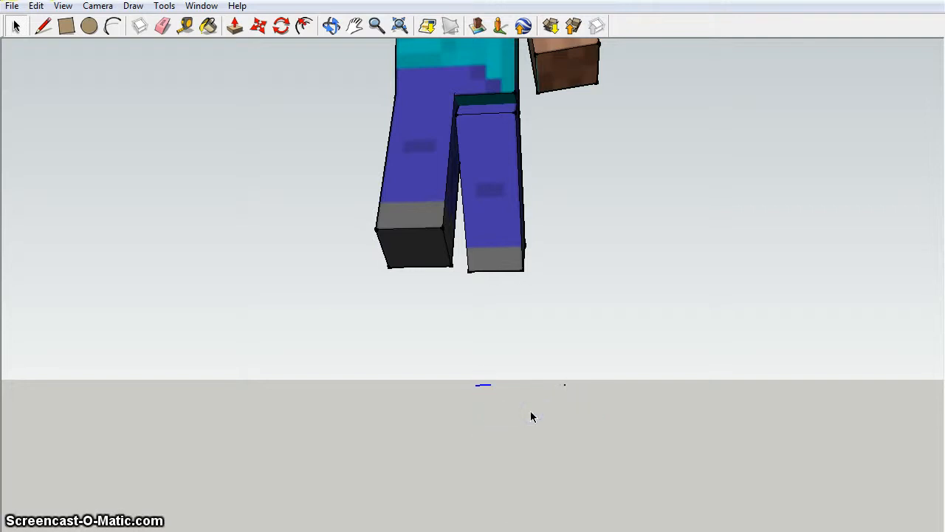
mouse_move(582, 414)
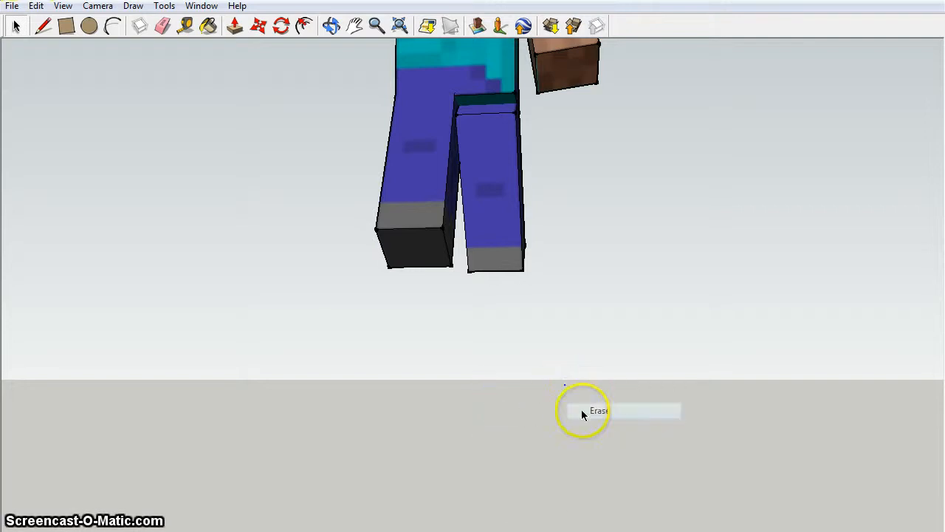
mouse_move(709, 248)
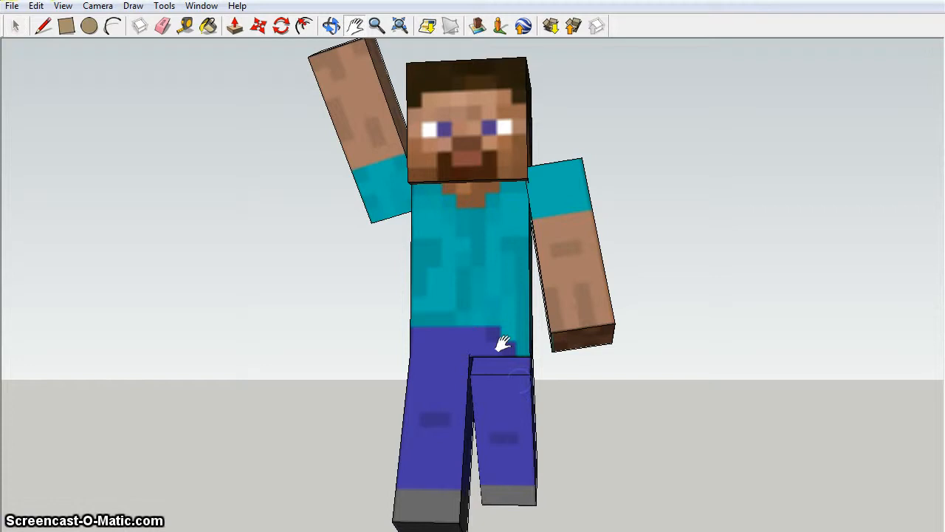
- Adjust the camera so the whole waving Steve figure faces the viewer
click(359, 23)
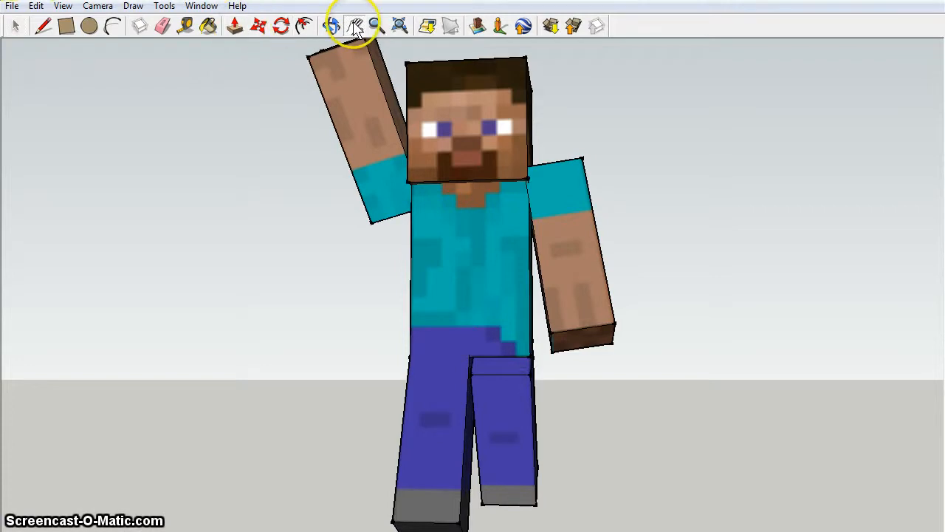
mouse_move(334, 27)
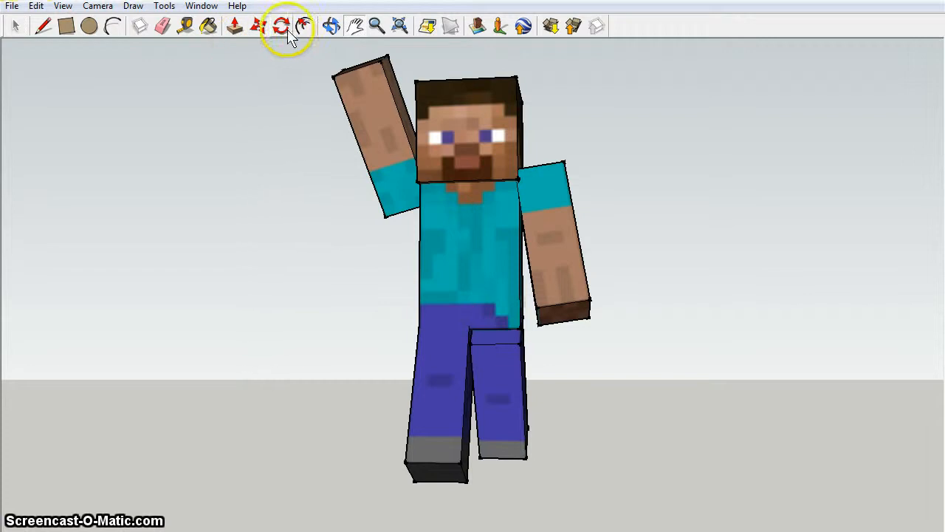
mouse_move(117, 12)
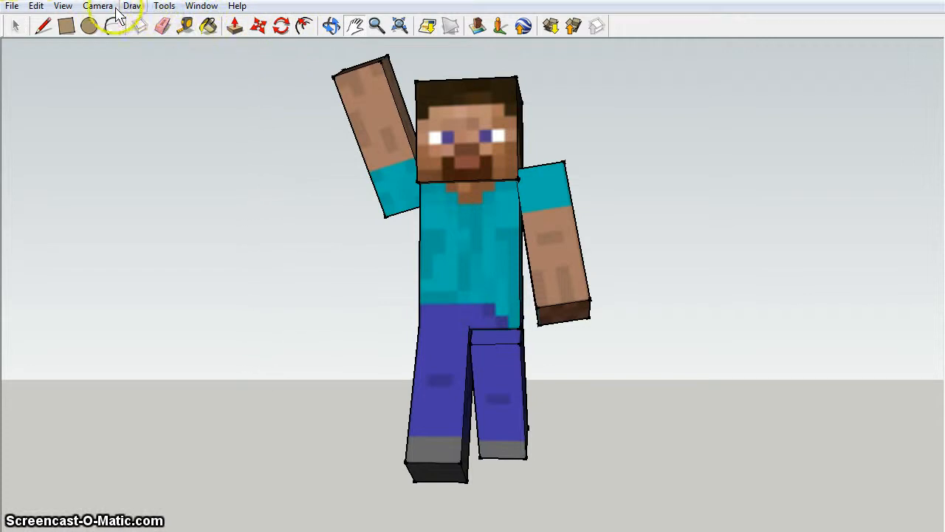
click(164, 6)
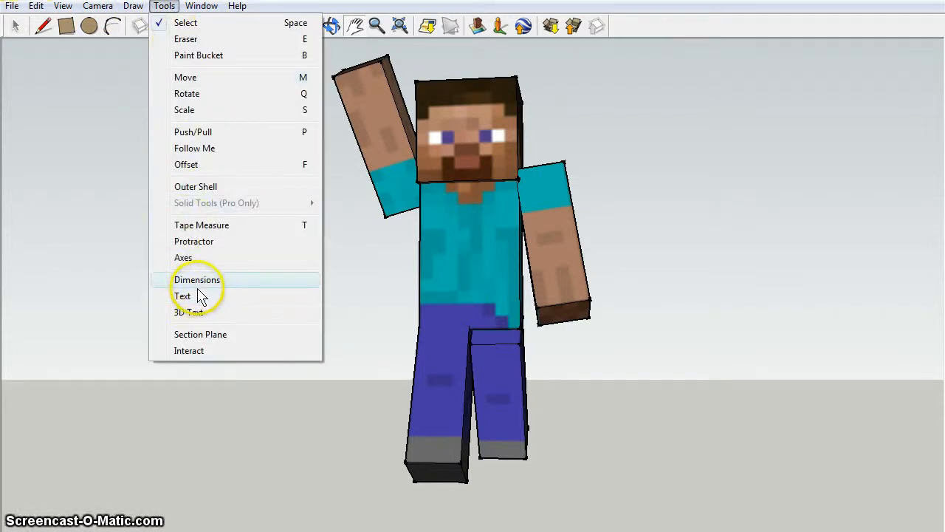
mouse_move(204, 296)
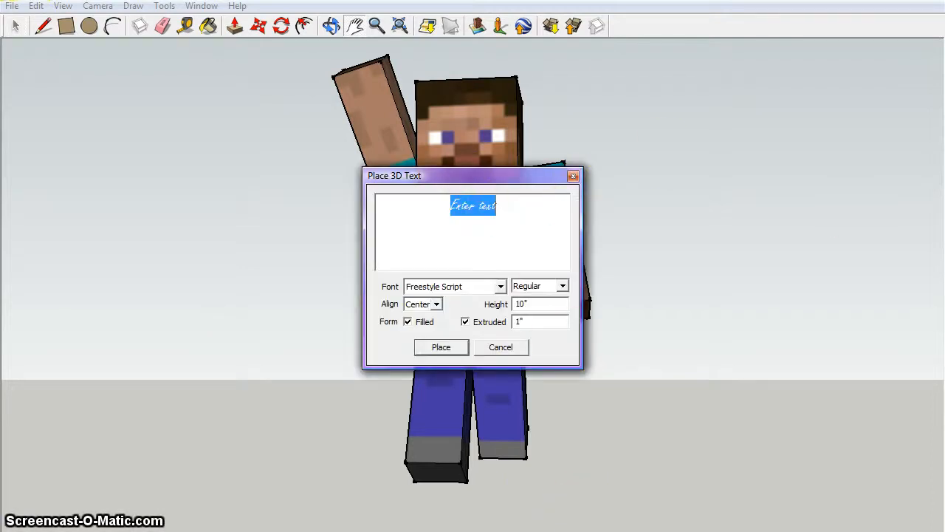
- Enter 'STEVE from MINECRAFT' as the 3D text, correcting a mistyped letter along the way
text(S)
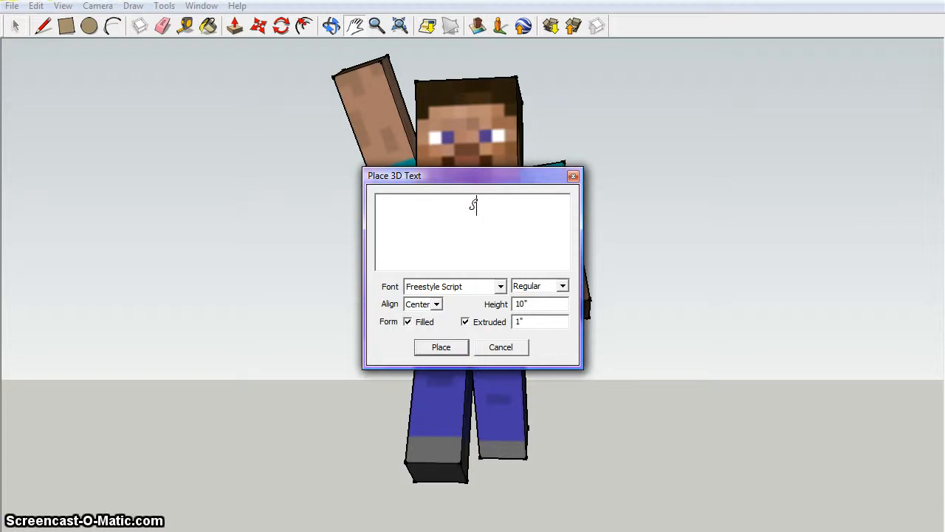
text(STEVE from)
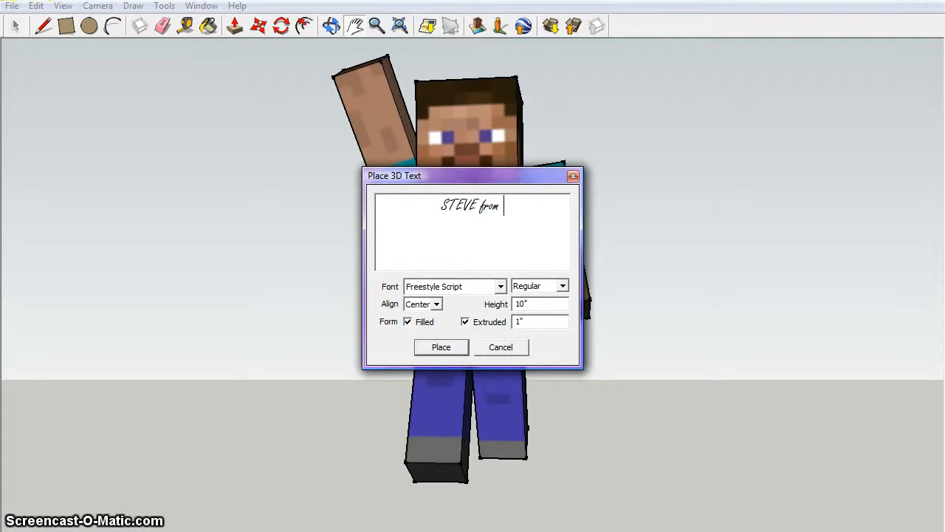
text(MINECRAC)
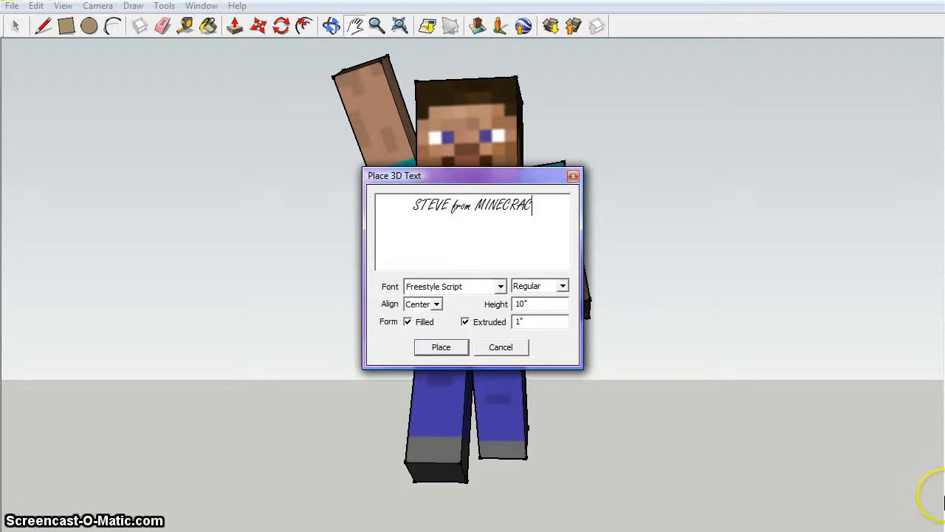
key(Backspace)
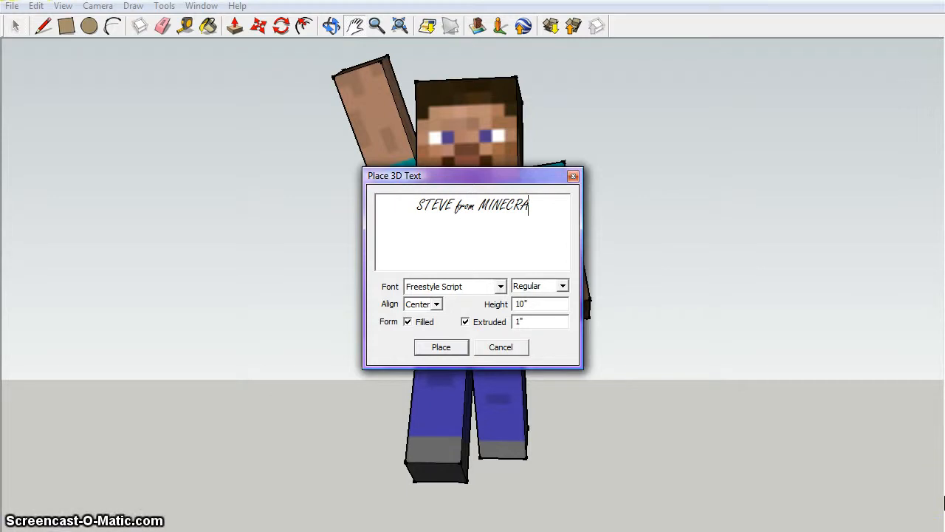
text(FT)
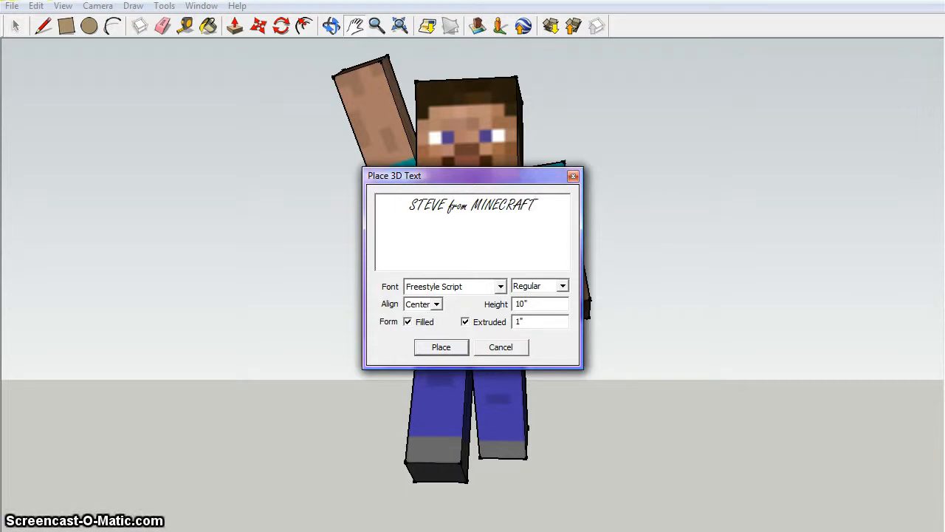
click(499, 287)
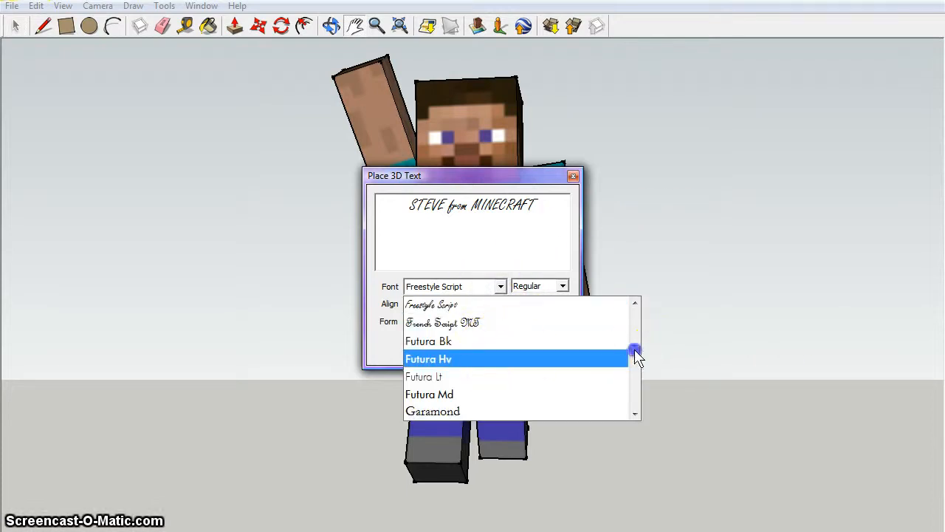
- Pick the Neurochrome font from the list and confirm with Place to start positioning the text
scroll(down, 3)
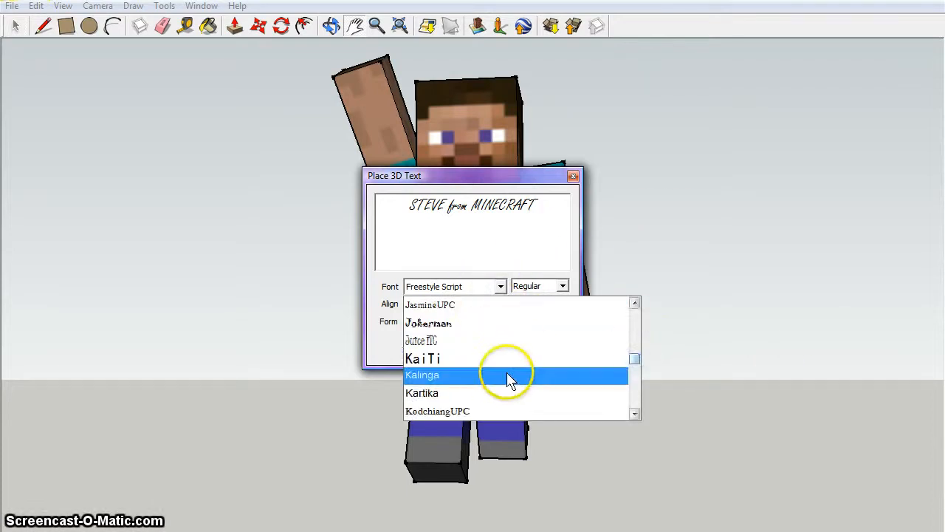
scroll(down, 3)
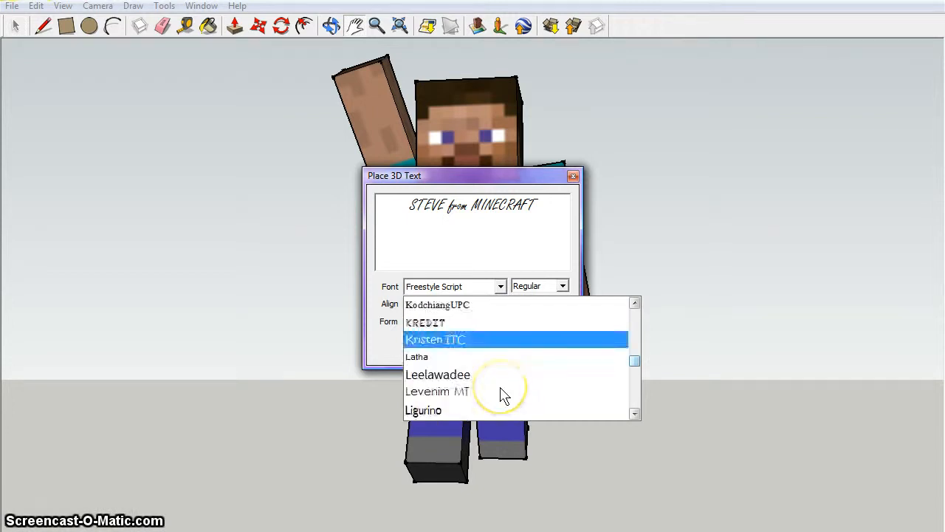
scroll(down, 3)
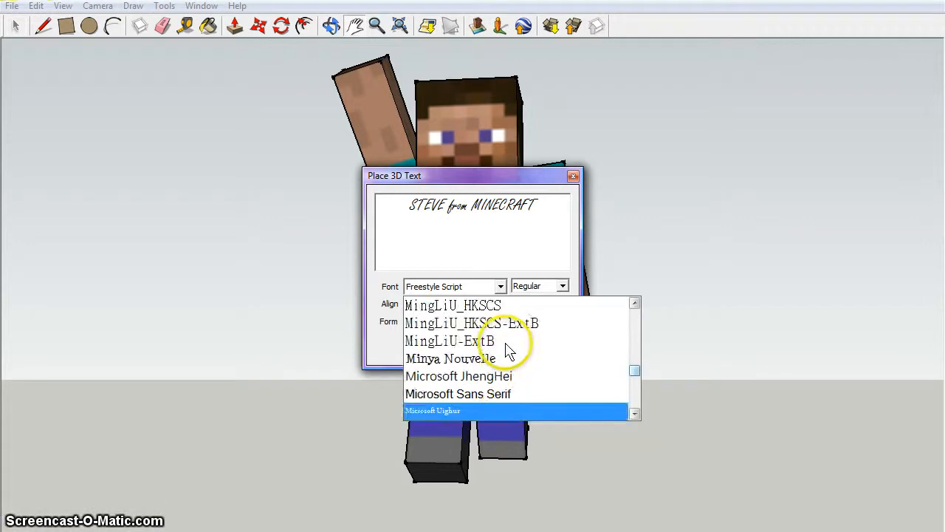
scroll(down, 3)
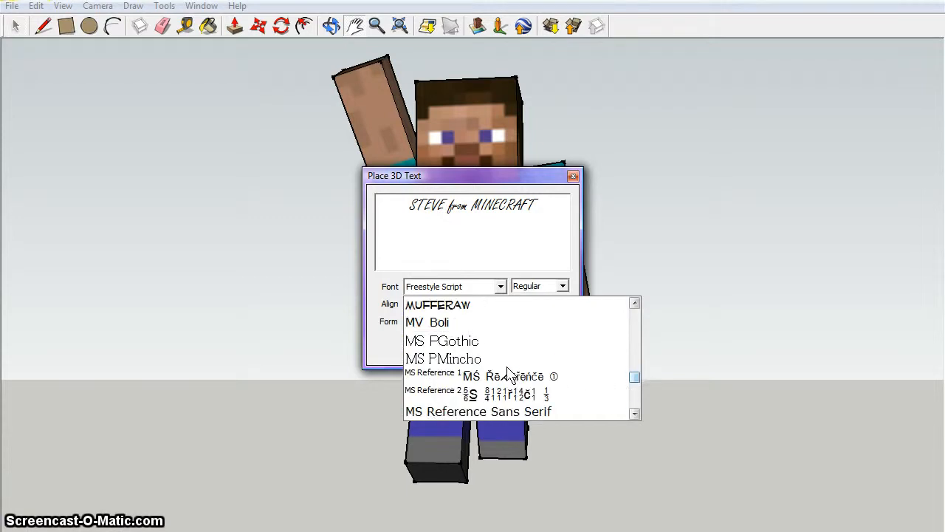
scroll(down, 3)
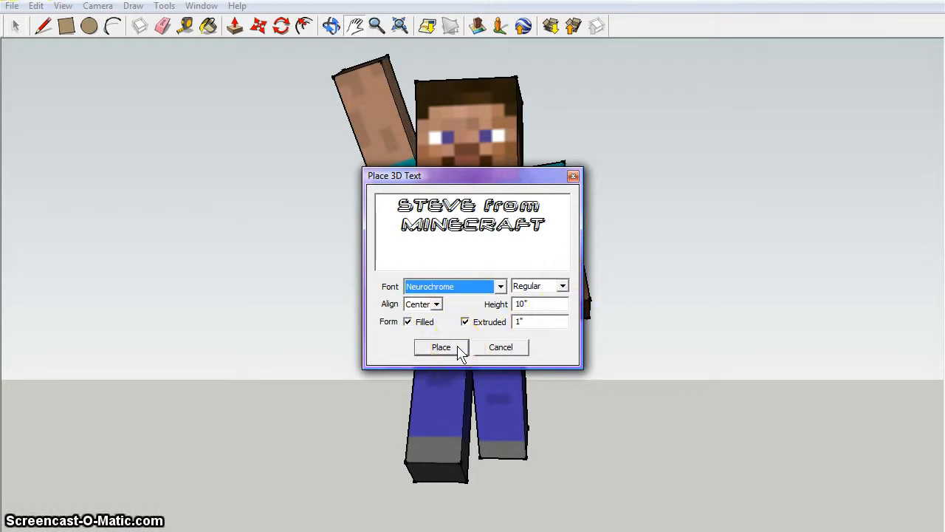
click(442, 347)
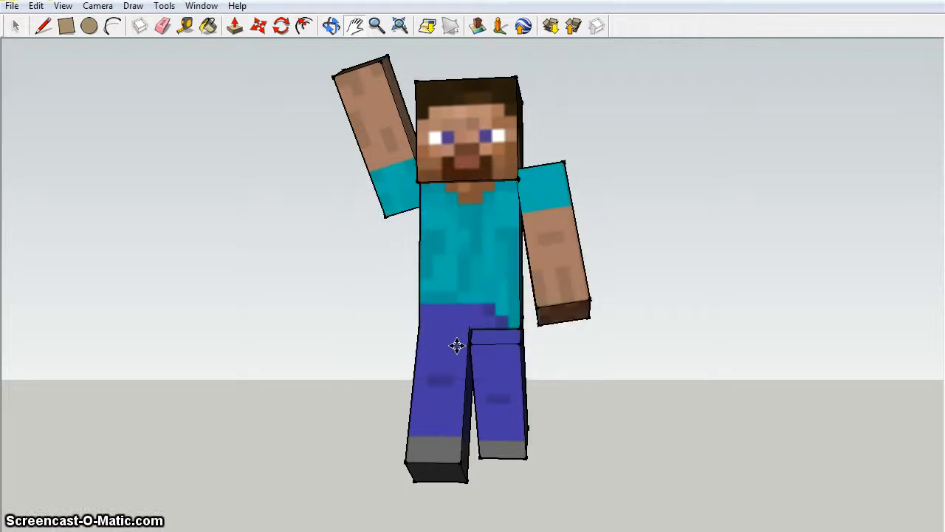
mouse_move(455, 348)
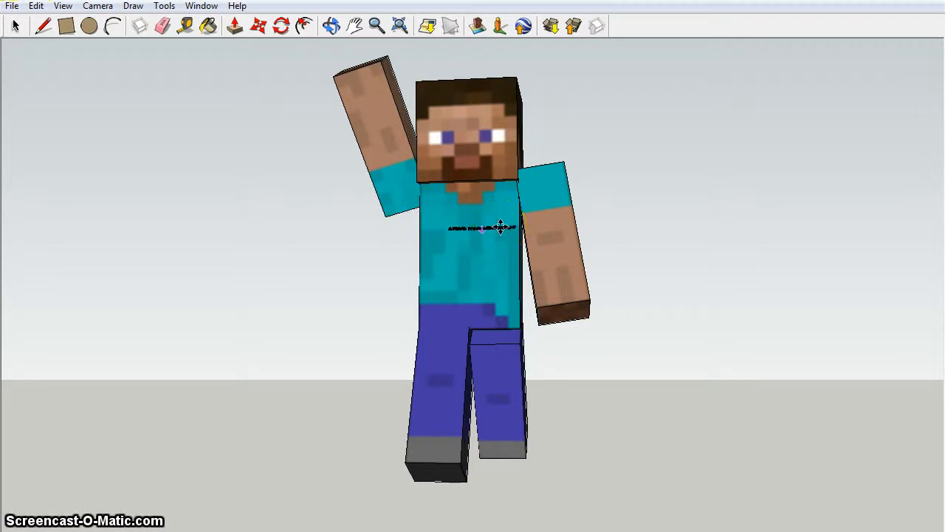
mouse_move(473, 234)
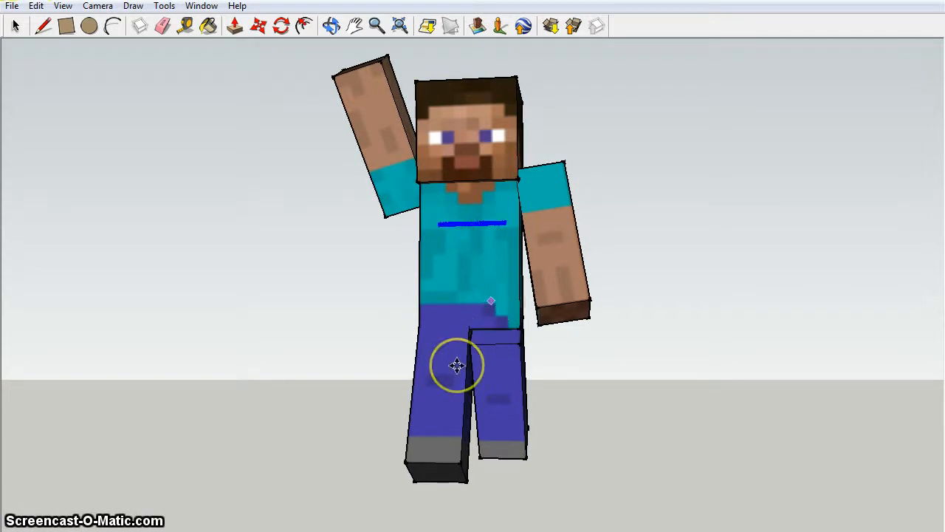
mouse_move(325, 272)
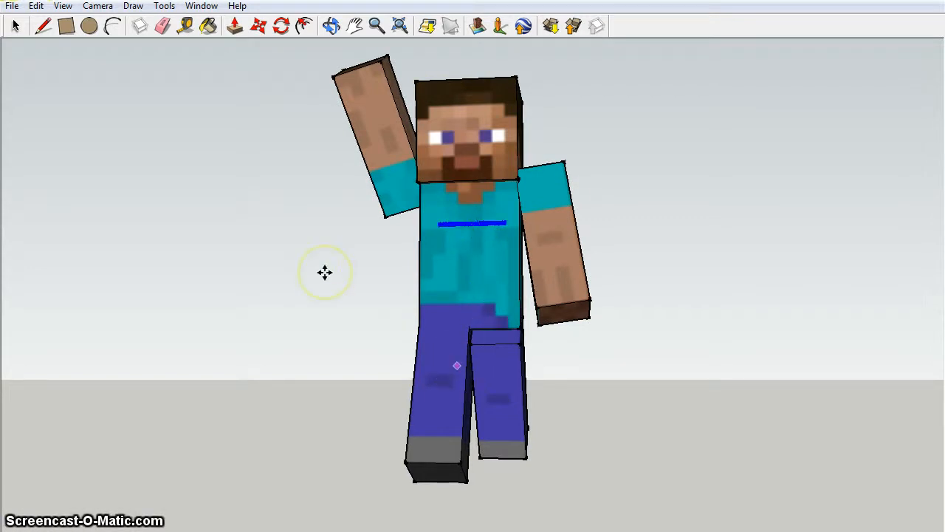